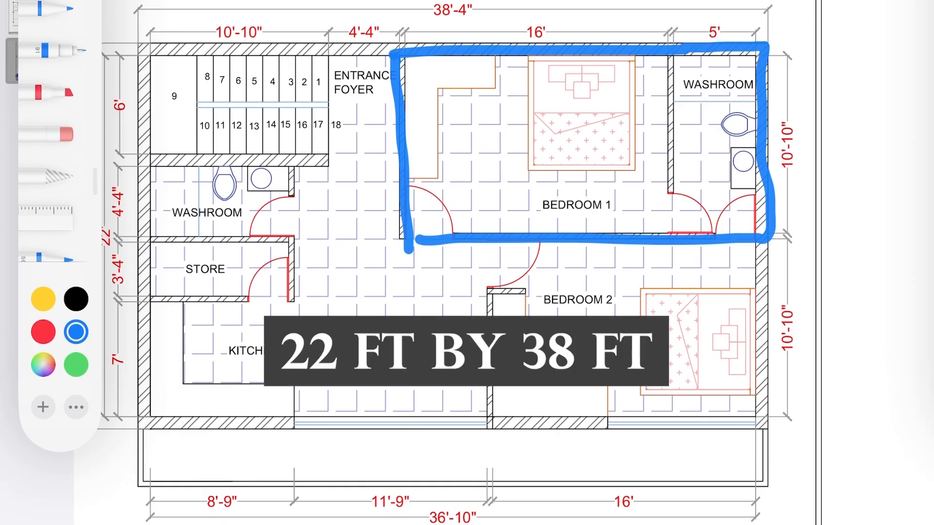
Trace Bedroom 1 and its washroom in red, then stroke the staircase, washroom and bottom wall
left_click_drag(486, 244, 485, 440)
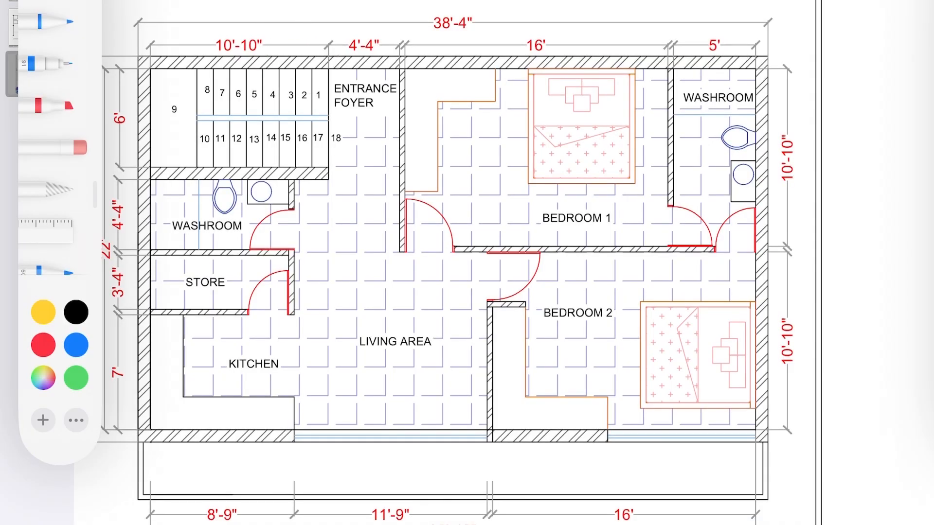
left_click_drag(130, 71, 298, 262)
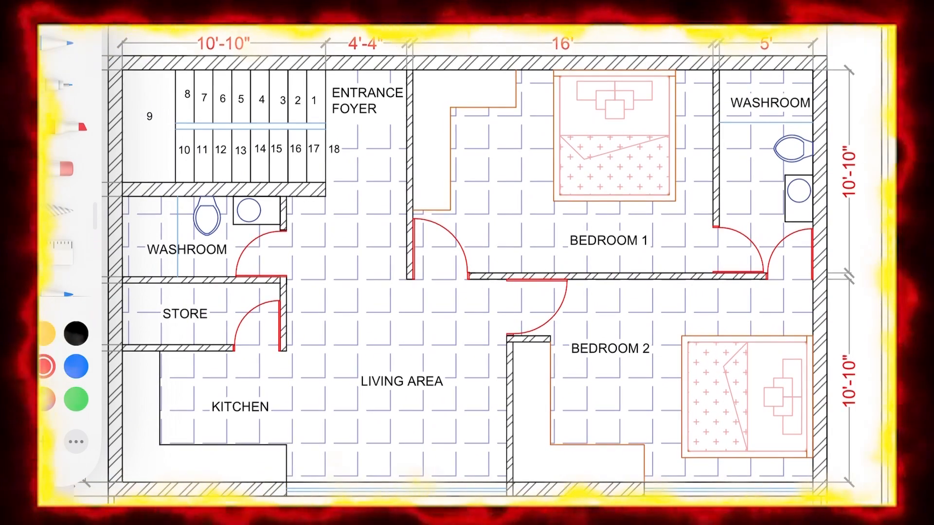
left_click_drag(408, 59, 708, 274)
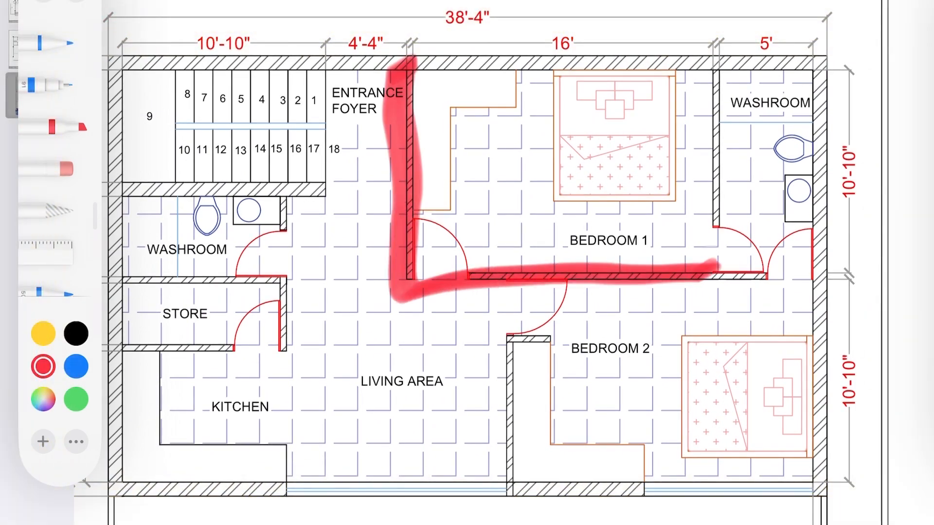
left_click_drag(416, 66, 833, 274)
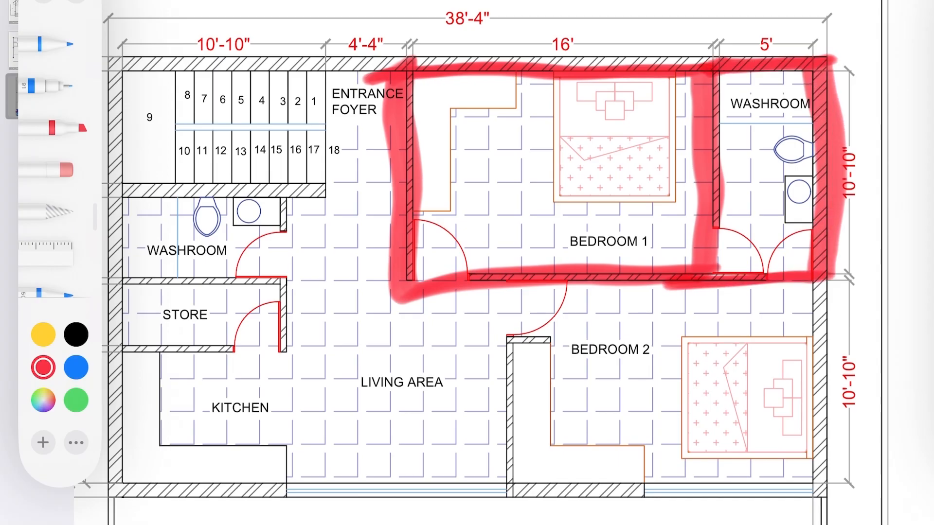
left_click_drag(119, 191, 286, 292)
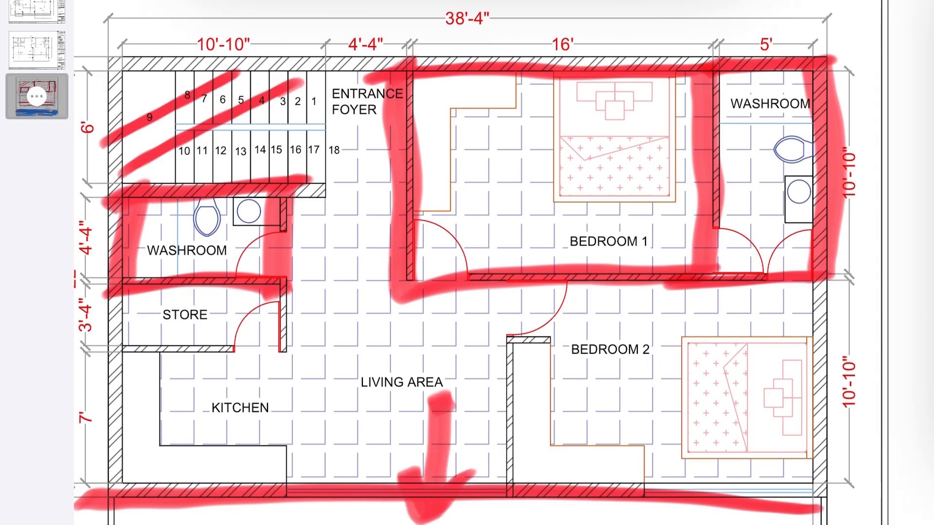
On the first redesign page, outline the staircase and toilet block with red and green strokes
left_click(34, 72)
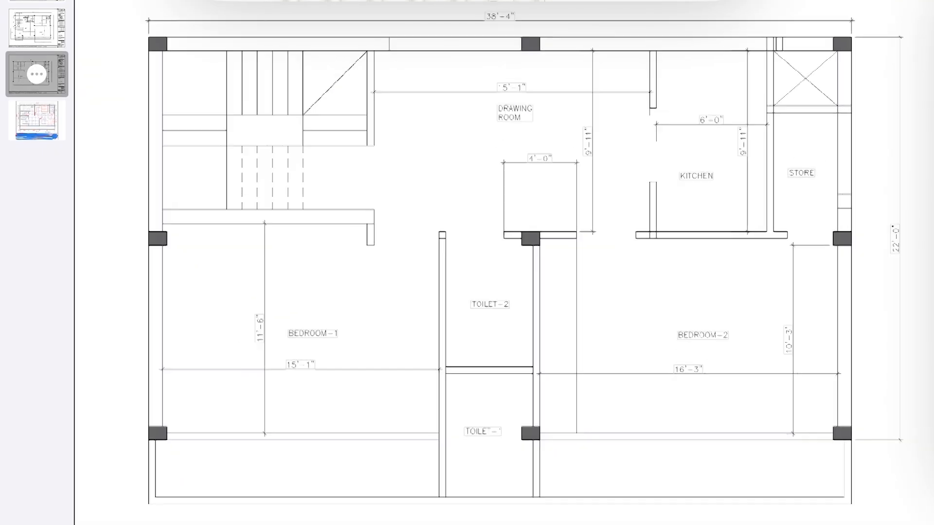
left_click_drag(173, 50, 375, 54)
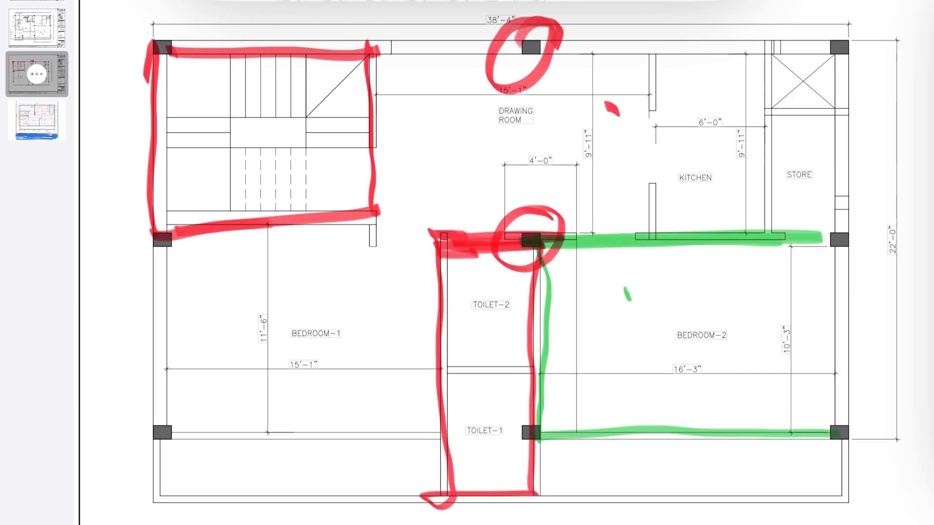
left_click_drag(840, 244, 840, 432)
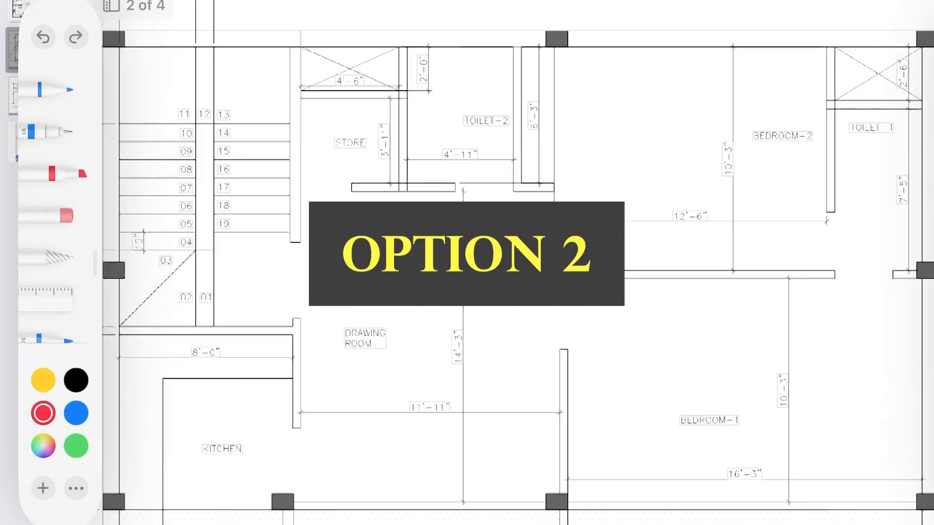
Draw a red arrow into the Drawing Room and trace its upper and right walls
left_click_drag(256, 271, 343, 268)
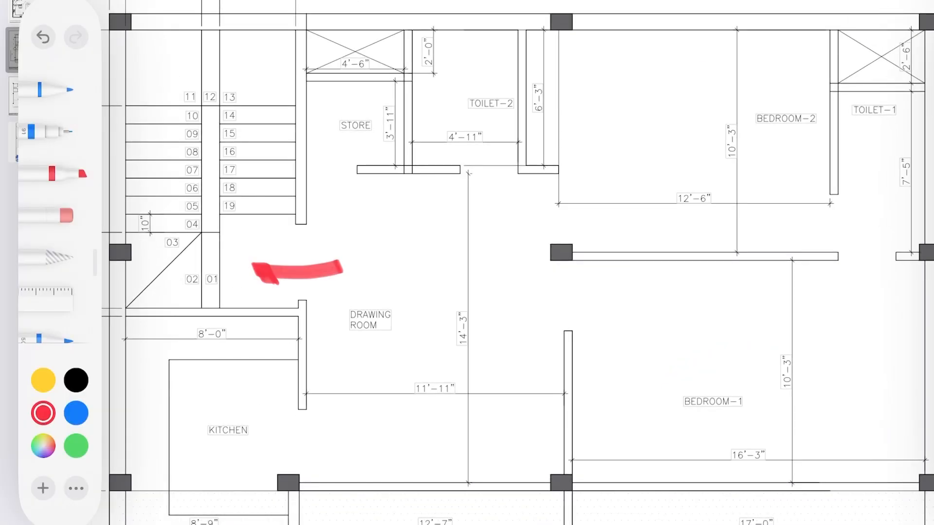
left_click_drag(304, 182, 548, 471)
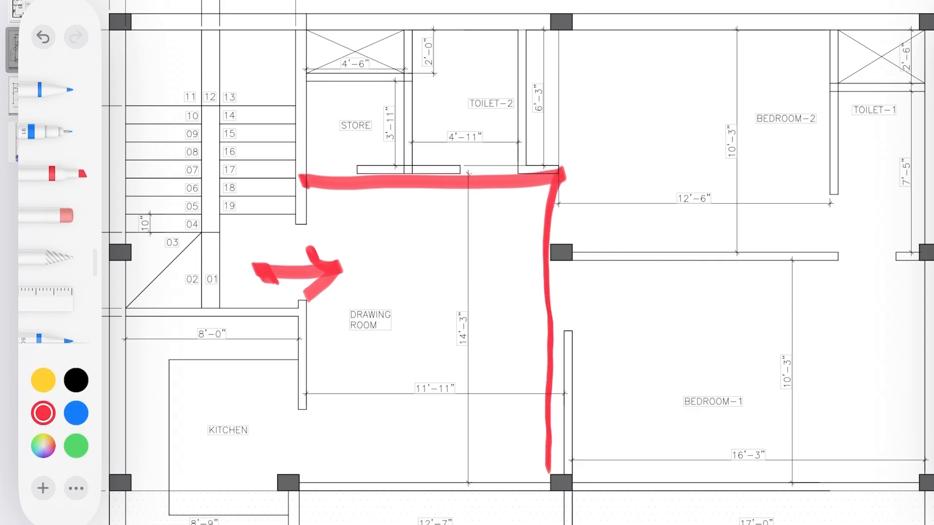
left_click_drag(306, 178, 306, 488)
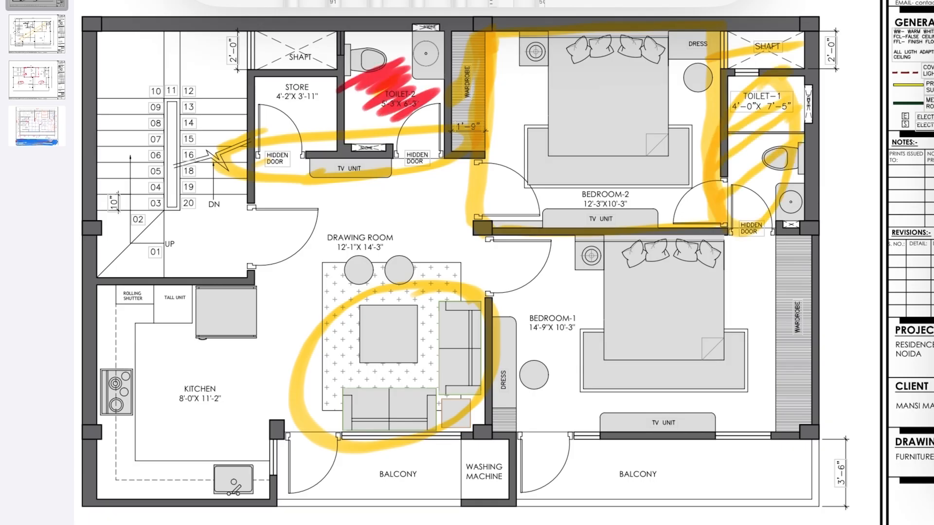
Cross out the kitchen in red, then box Bedroom-1's bed area in green
left_click_drag(101, 297, 268, 501)
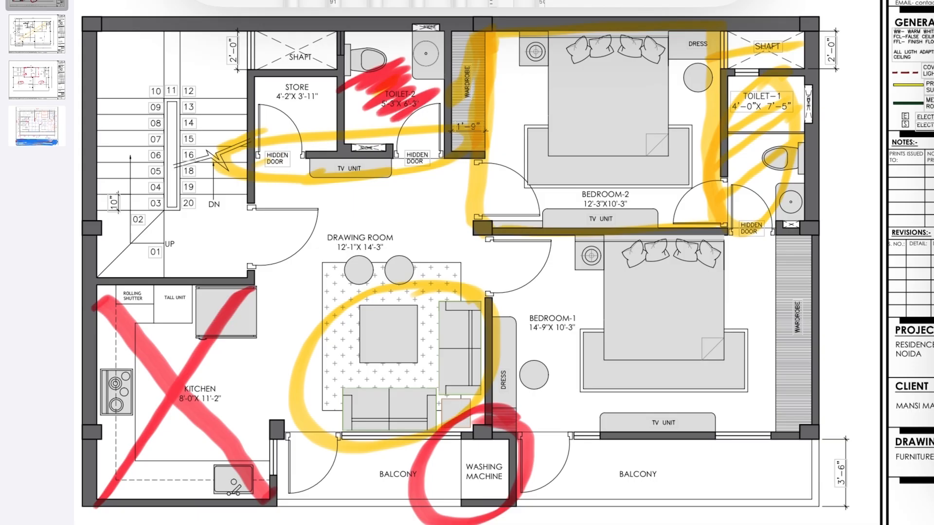
left_click_drag(277, 452, 816, 464)
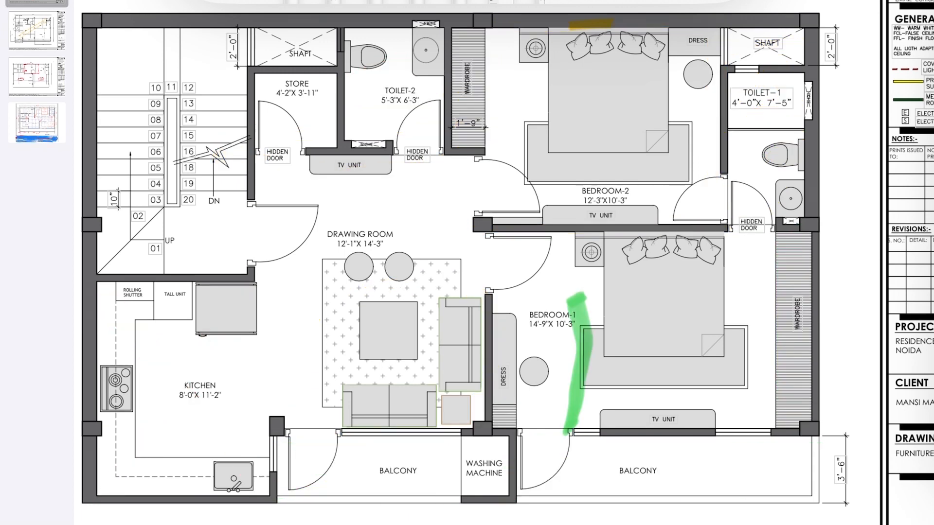
left_click_drag(575, 309, 730, 422)
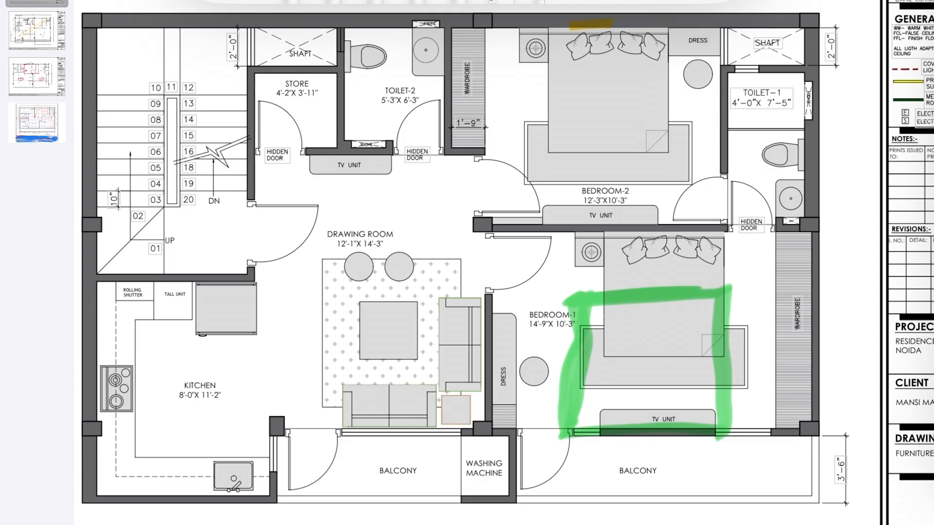